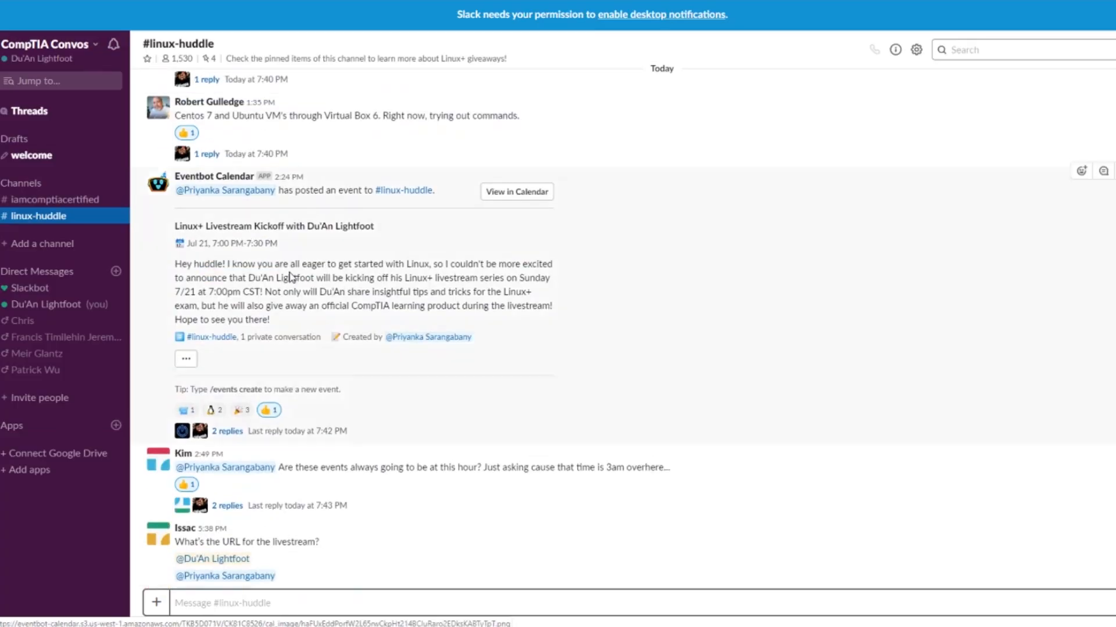
{"action": "mouse_move", "coordinate": [447, 274]}
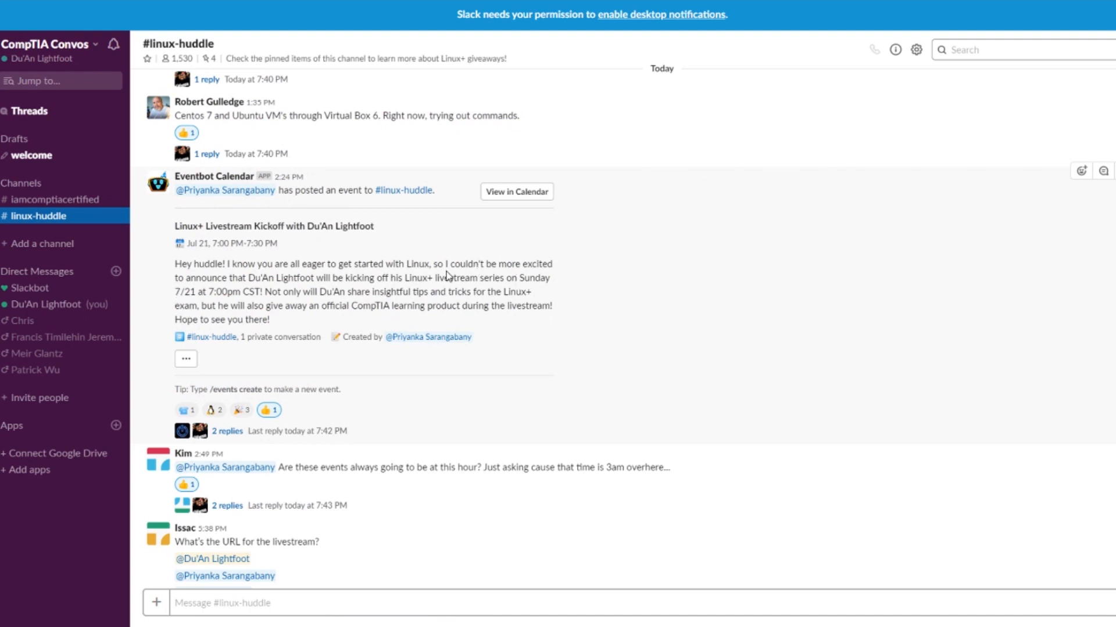
Step: Highlight the Linux+ livestream kickoff announcement in the #linux-huddle Eventbot message
{"action": "left_click_drag", "start_coordinate": [402, 278], "coordinate": [527, 292]}
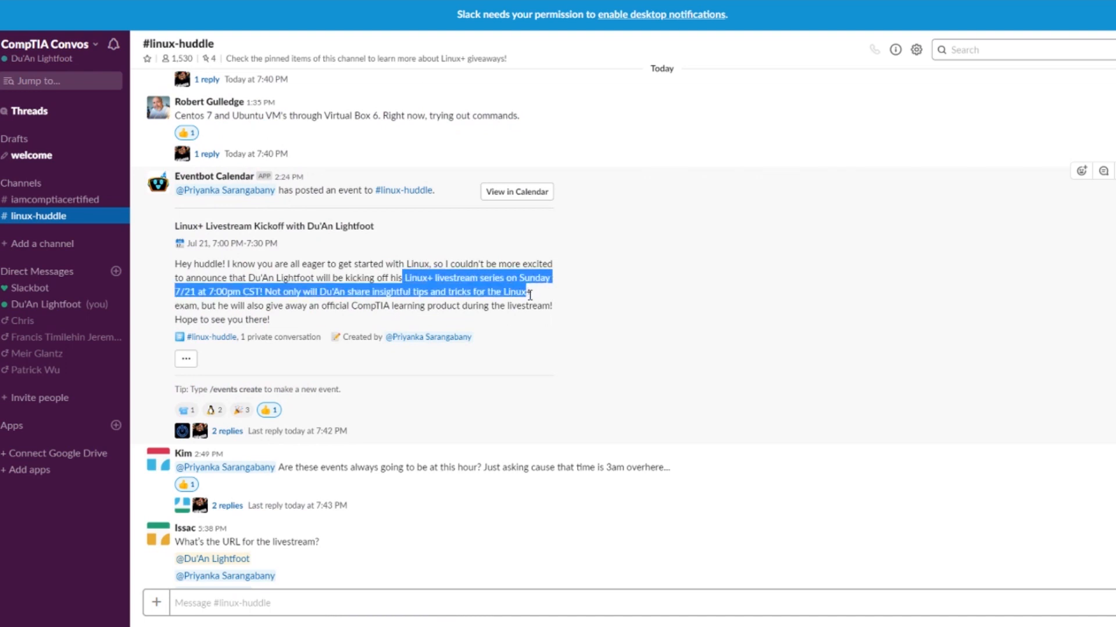
{"action": "left_click_drag", "start_coordinate": [526, 294], "coordinate": [270, 319]}
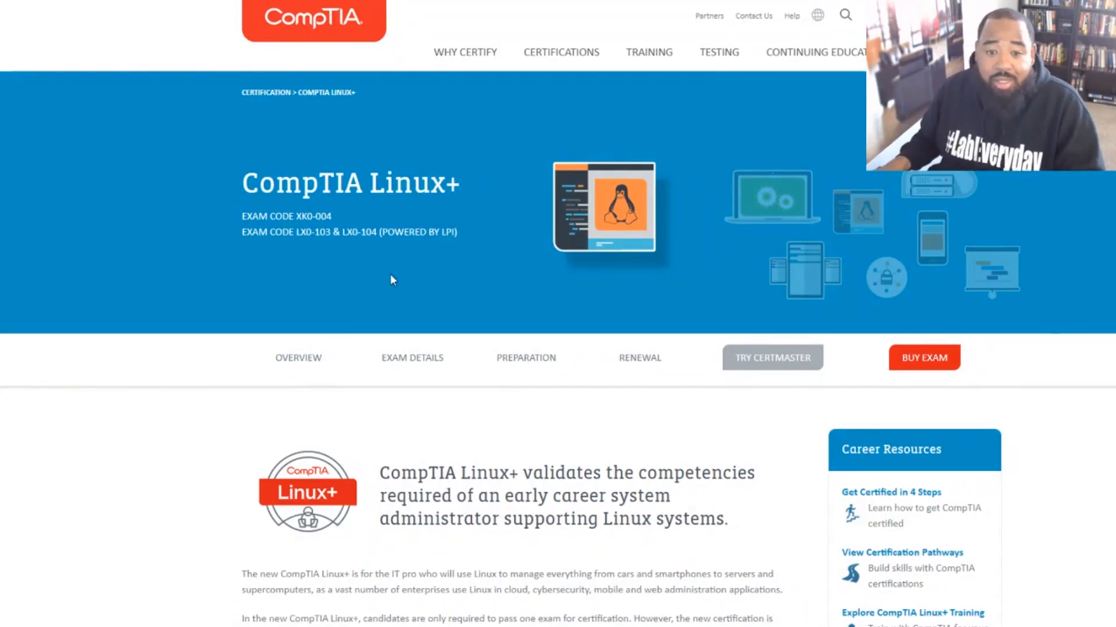
{"action": "mouse_move", "coordinate": [399, 269]}
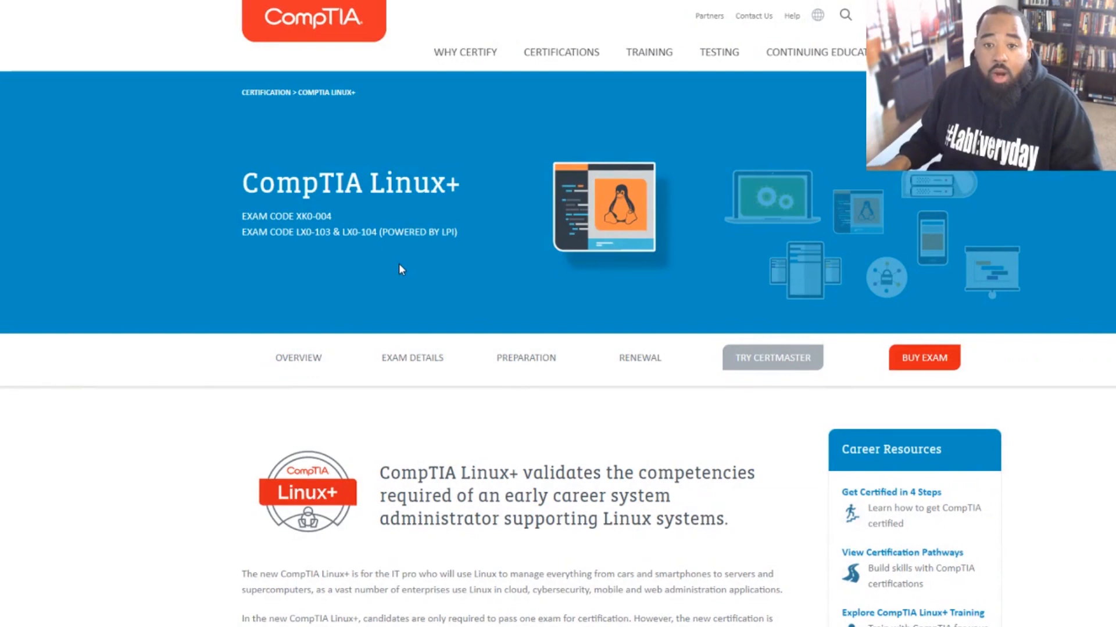
Step: Scroll the Linux+ overview past skills and jobs to the LX0-103/104 vs XK0-004 Exam Details table
{"action": "scroll", "scroll_direction": "down", "scroll_amount": 3}
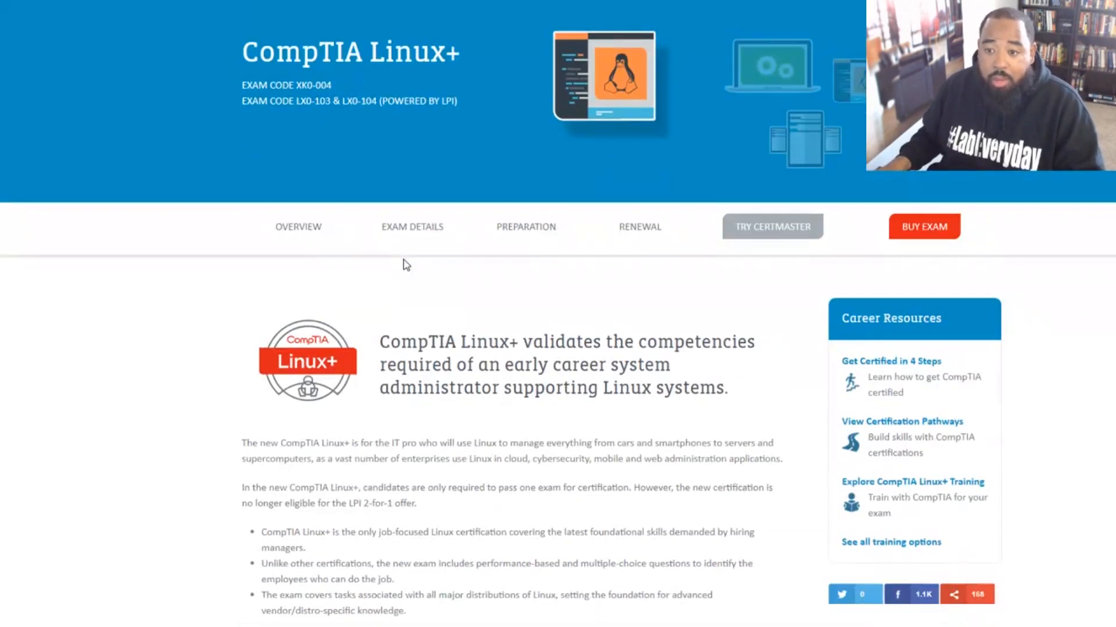
{"action": "scroll", "scroll_direction": "down", "scroll_amount": 3}
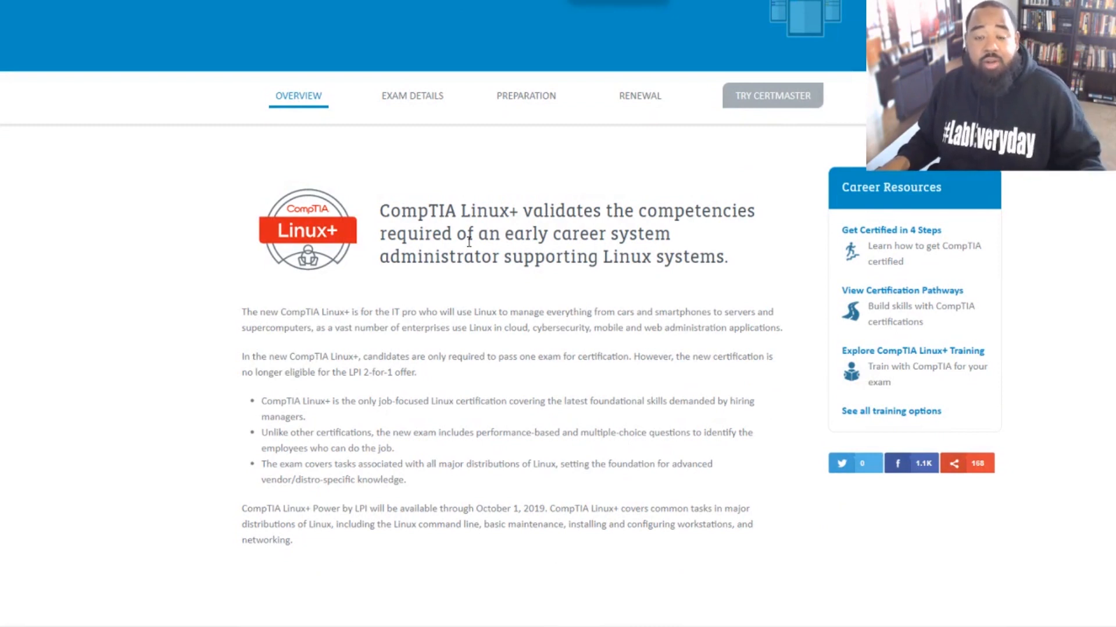
{"action": "scroll", "scroll_direction": "down", "scroll_amount": 3}
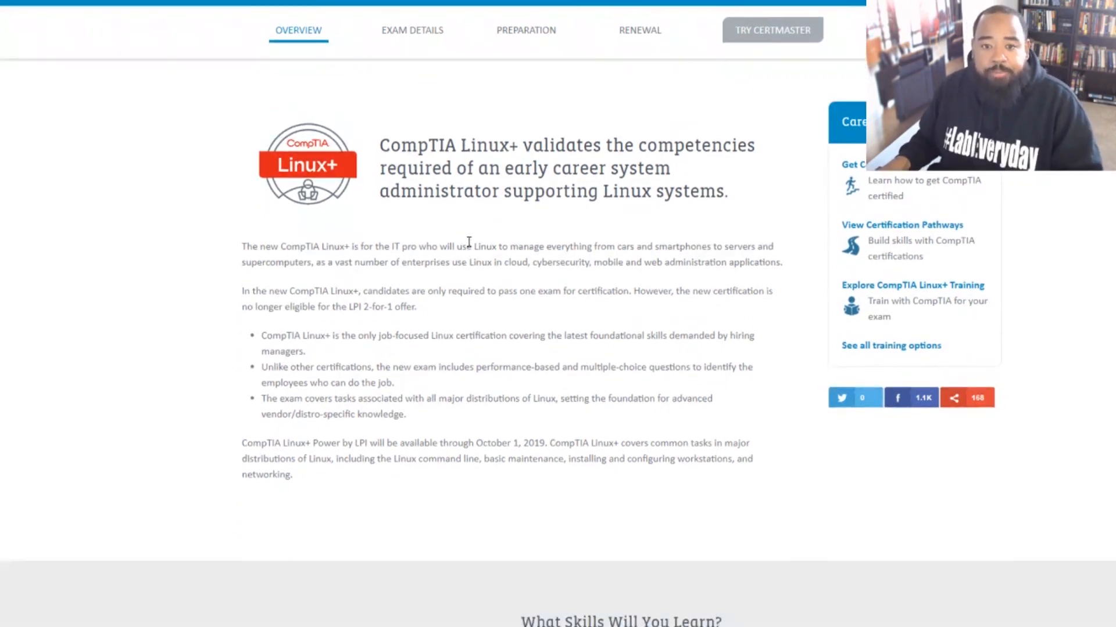
{"action": "scroll", "scroll_direction": "down", "scroll_amount": 3}
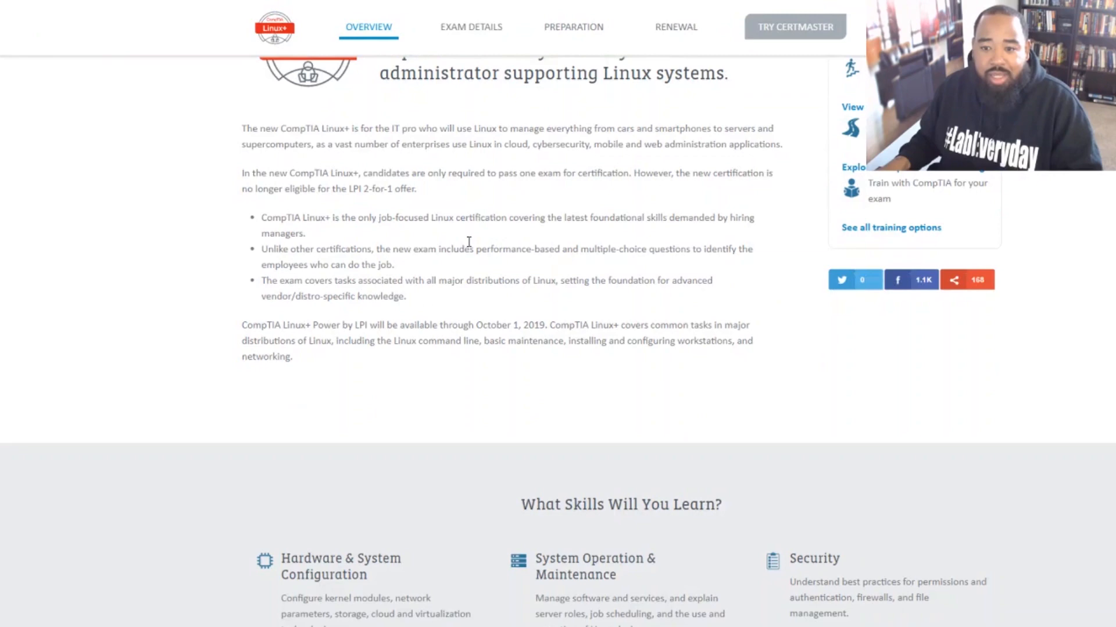
{"action": "scroll", "scroll_direction": "down", "scroll_amount": 3}
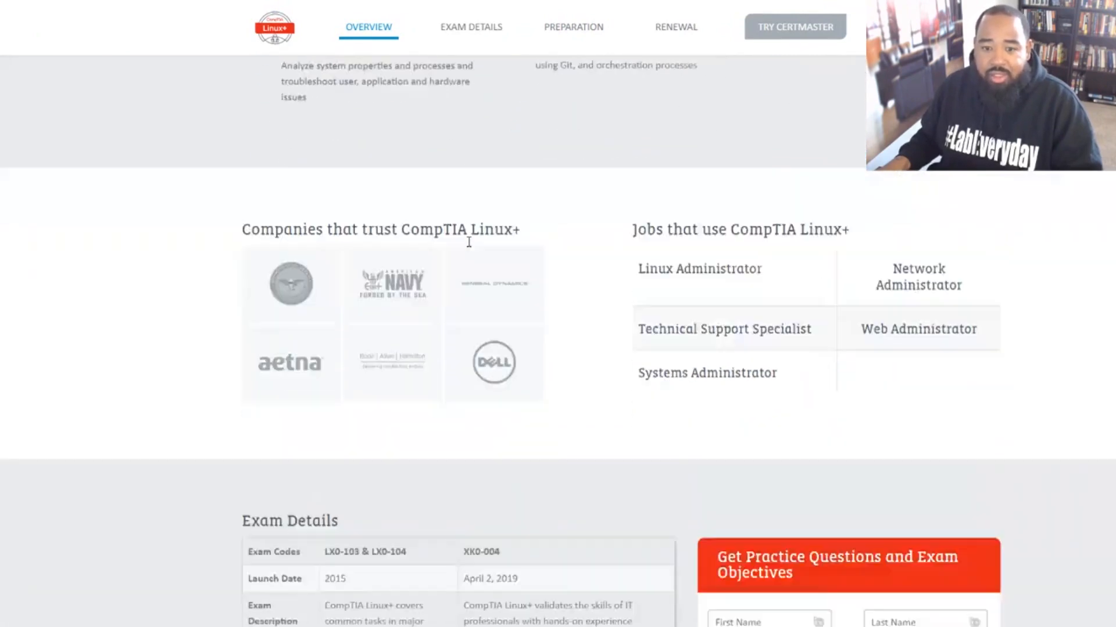
{"action": "scroll", "scroll_direction": "down", "scroll_amount": 3}
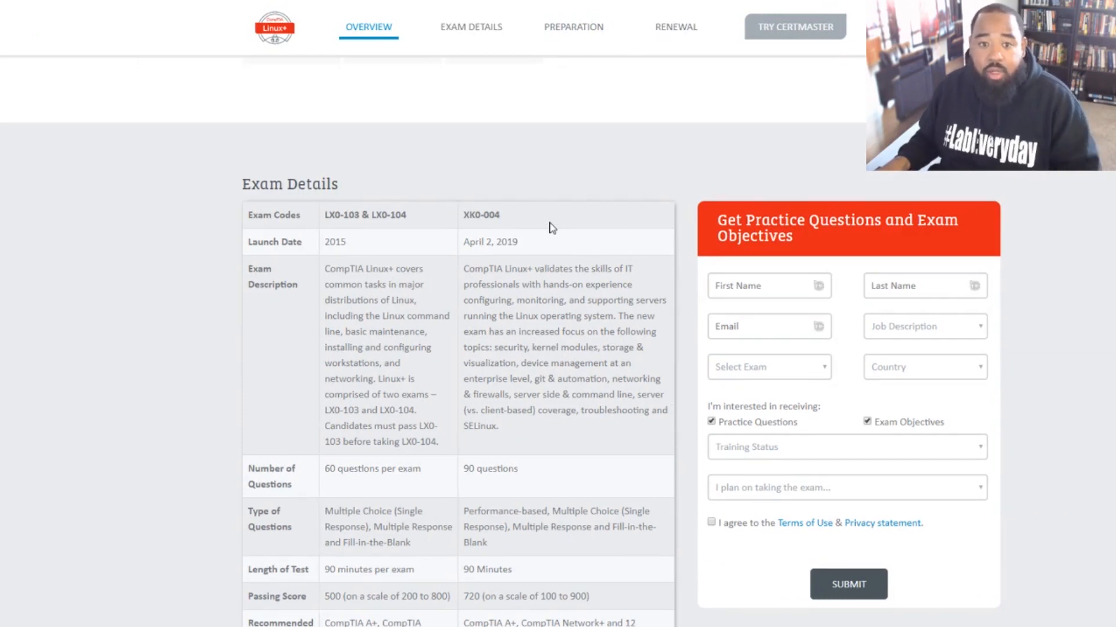
{"action": "mouse_move", "coordinate": [488, 253]}
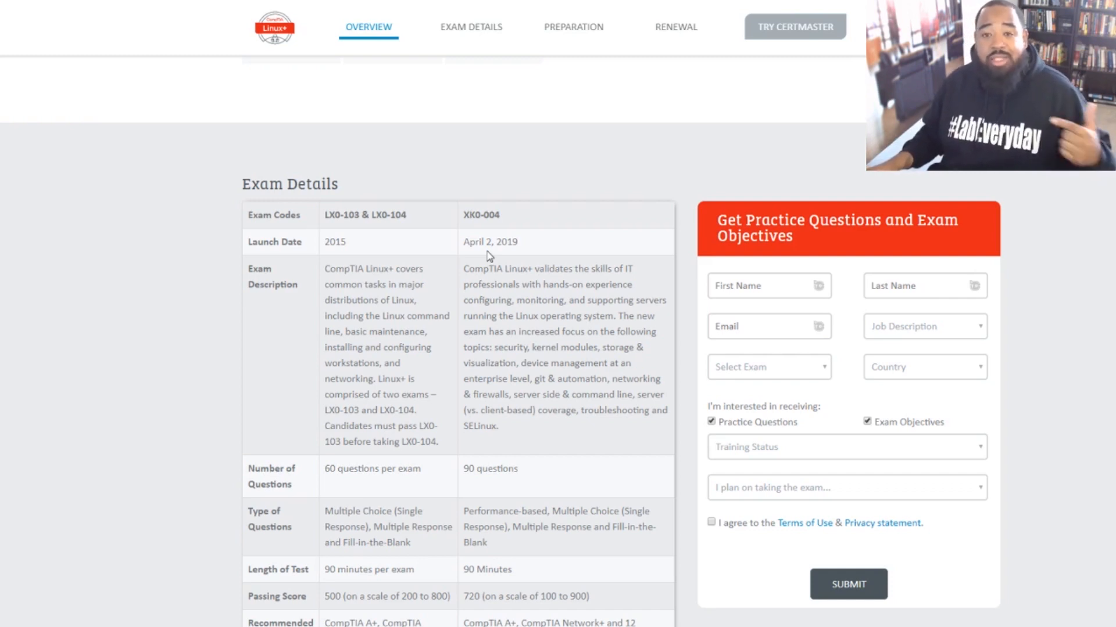
{"action": "mouse_move", "coordinate": [627, 332]}
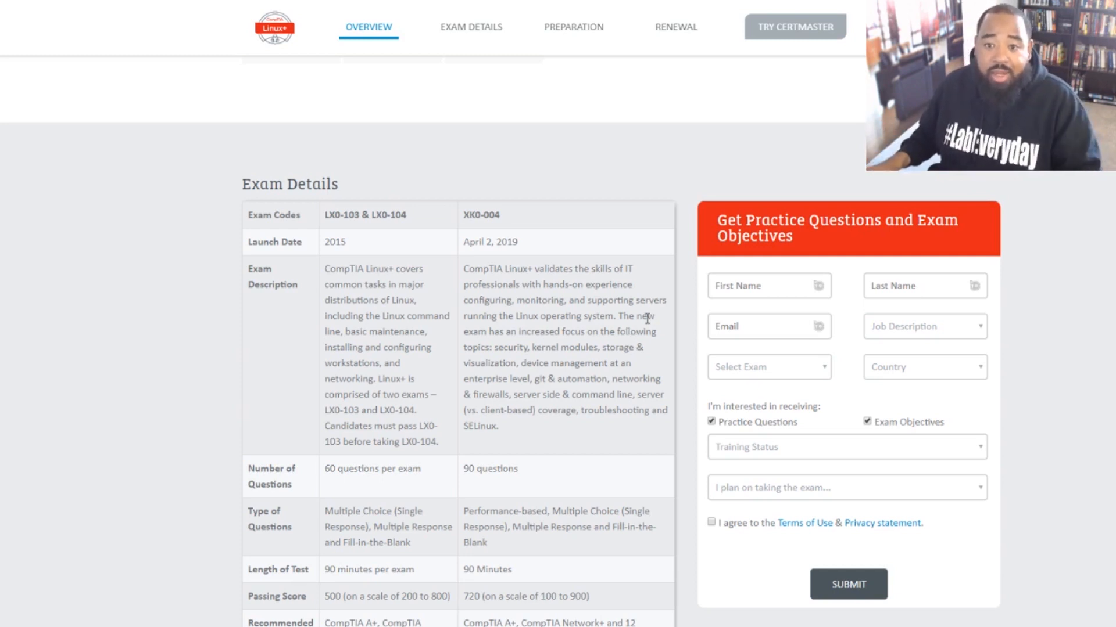
{"action": "mouse_move", "coordinate": [604, 313]}
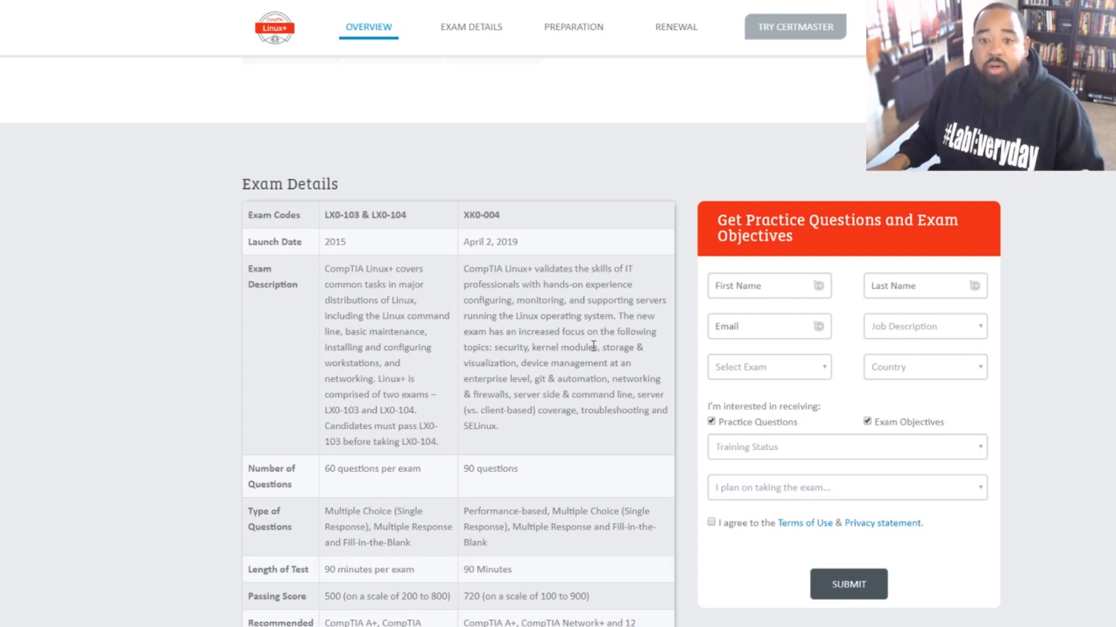
{"action": "mouse_move", "coordinate": [588, 349]}
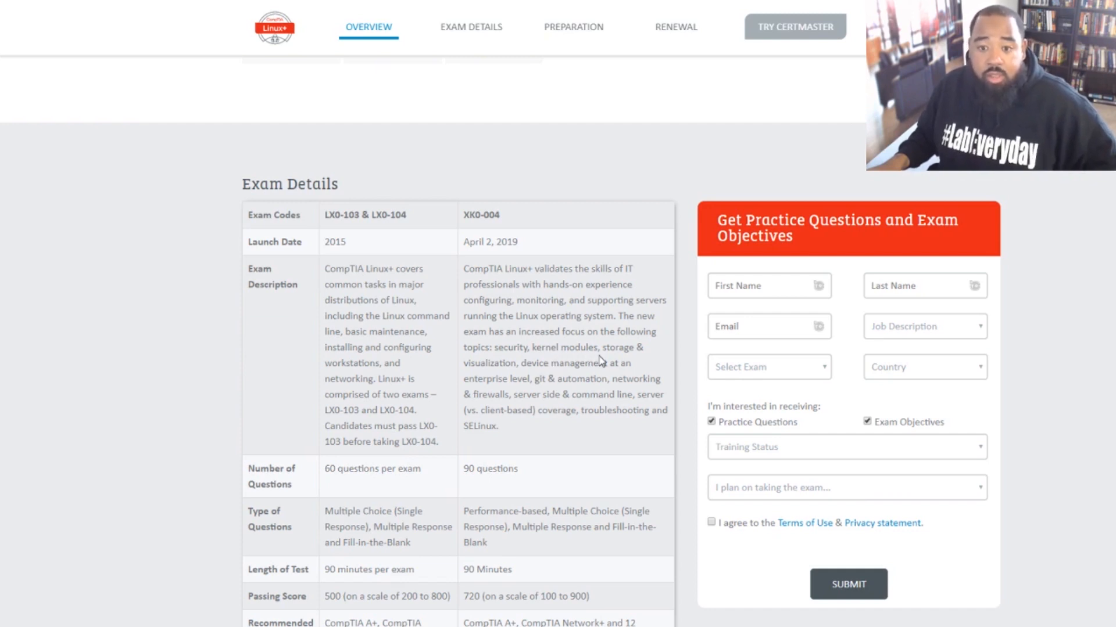
{"action": "mouse_move", "coordinate": [539, 374]}
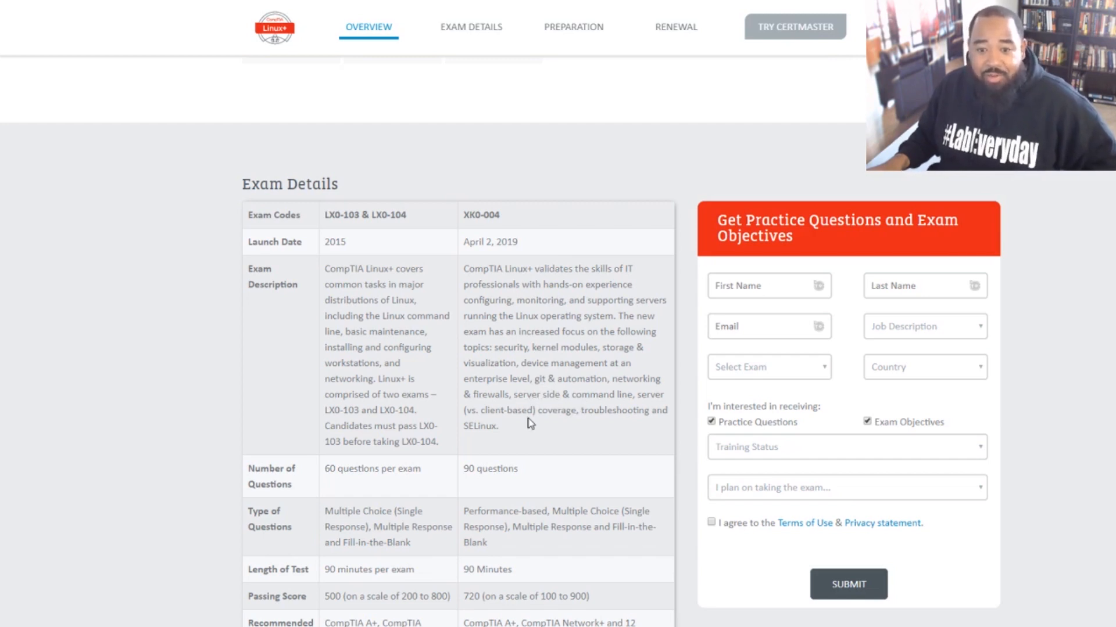
{"action": "mouse_move", "coordinate": [599, 415]}
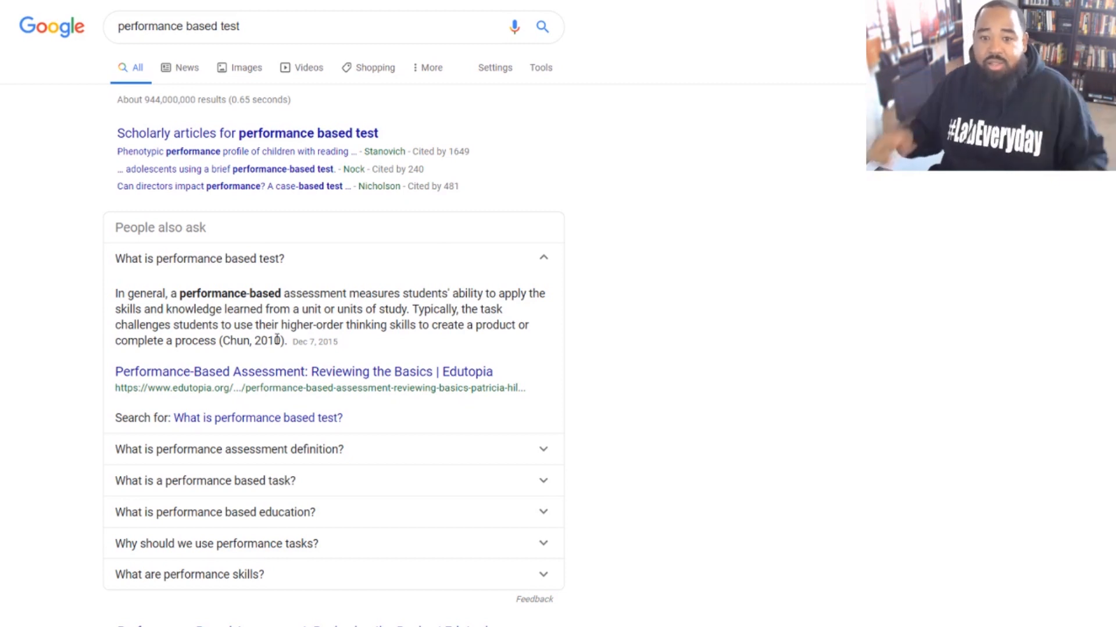
{"action": "mouse_move", "coordinate": [240, 359]}
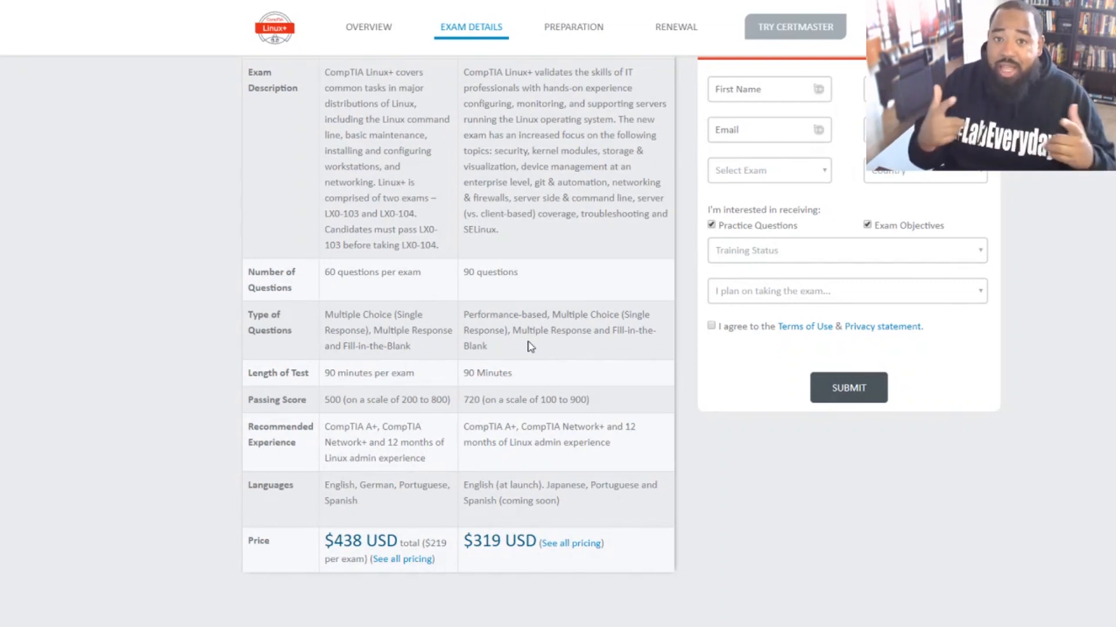
{"action": "mouse_move", "coordinate": [505, 411]}
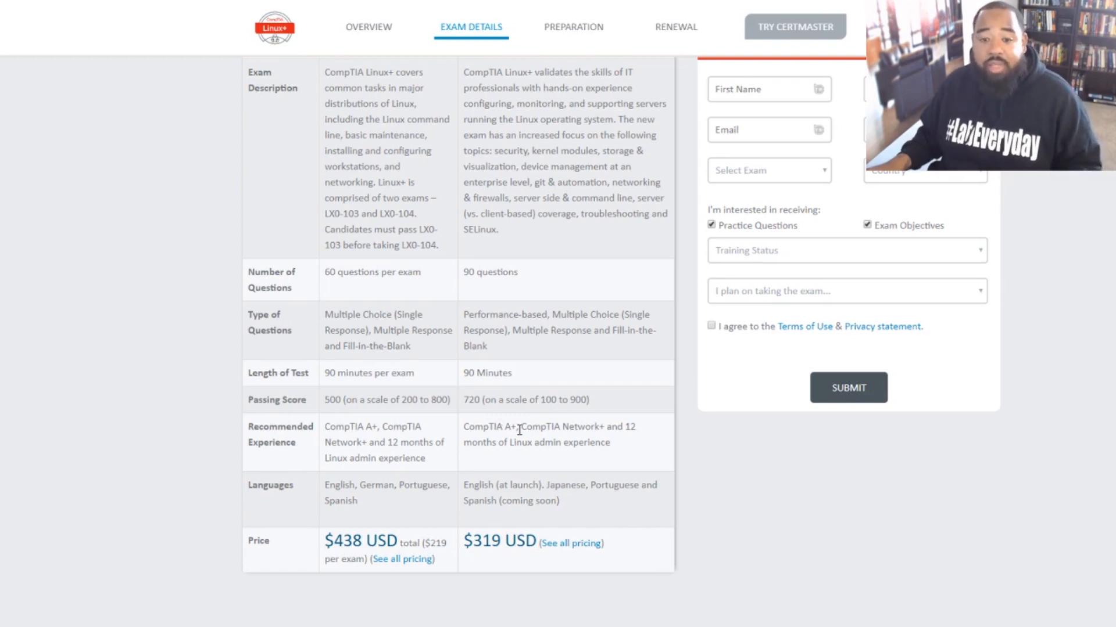
{"action": "mouse_move", "coordinate": [570, 431]}
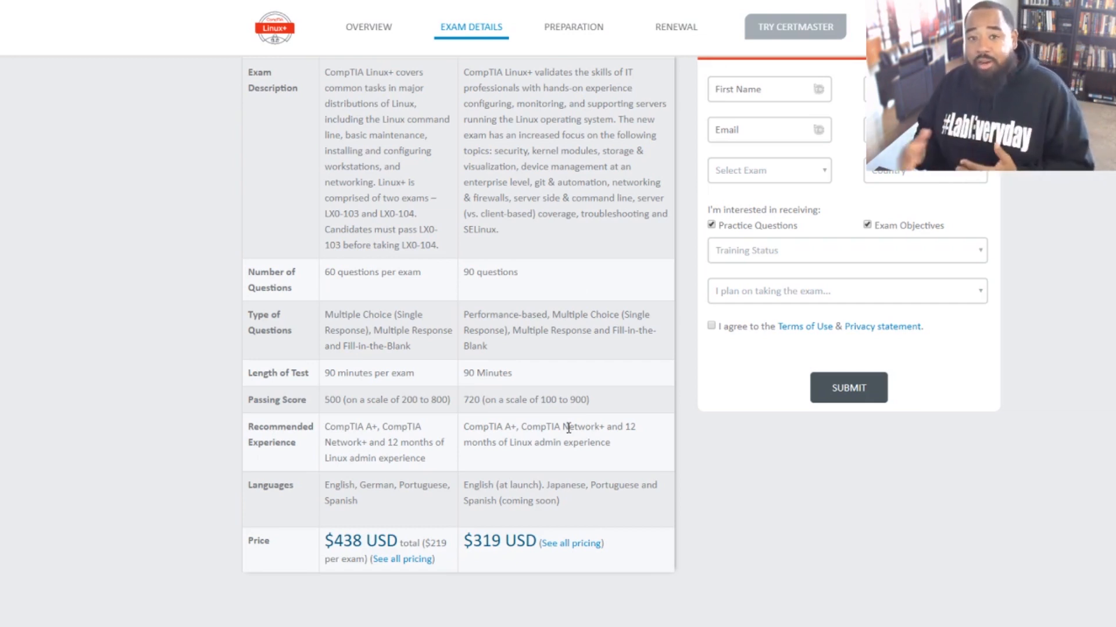
Step: Scroll through the Exam Details comparison table and back to its top with exam codes and launch dates
{"action": "scroll", "scroll_direction": "down", "scroll_amount": 3}
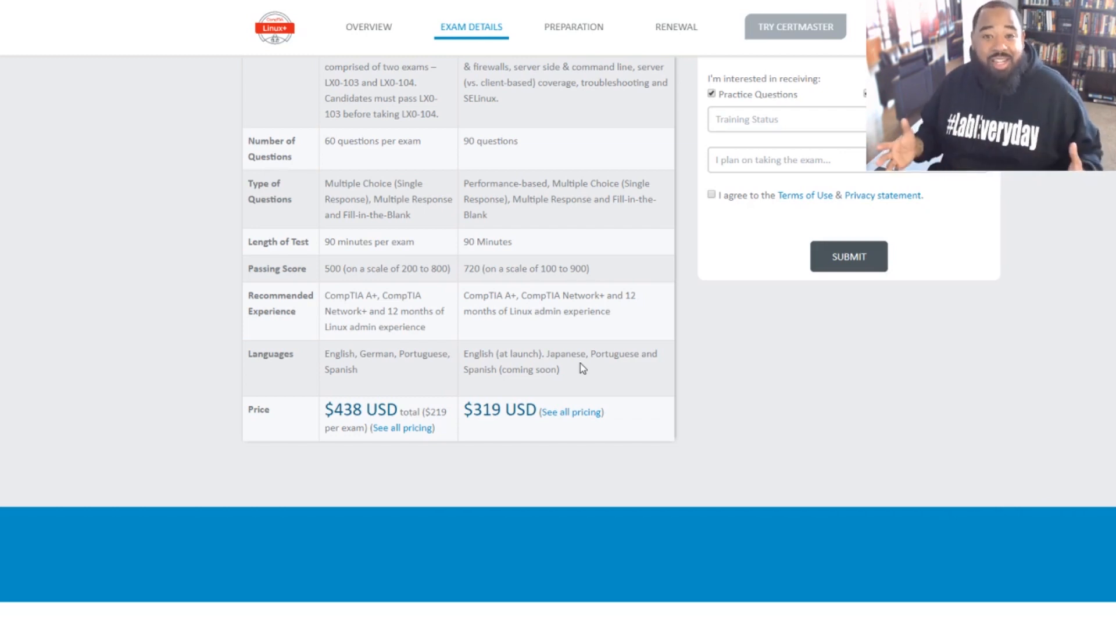
{"action": "scroll", "scroll_direction": "up", "scroll_amount": 3}
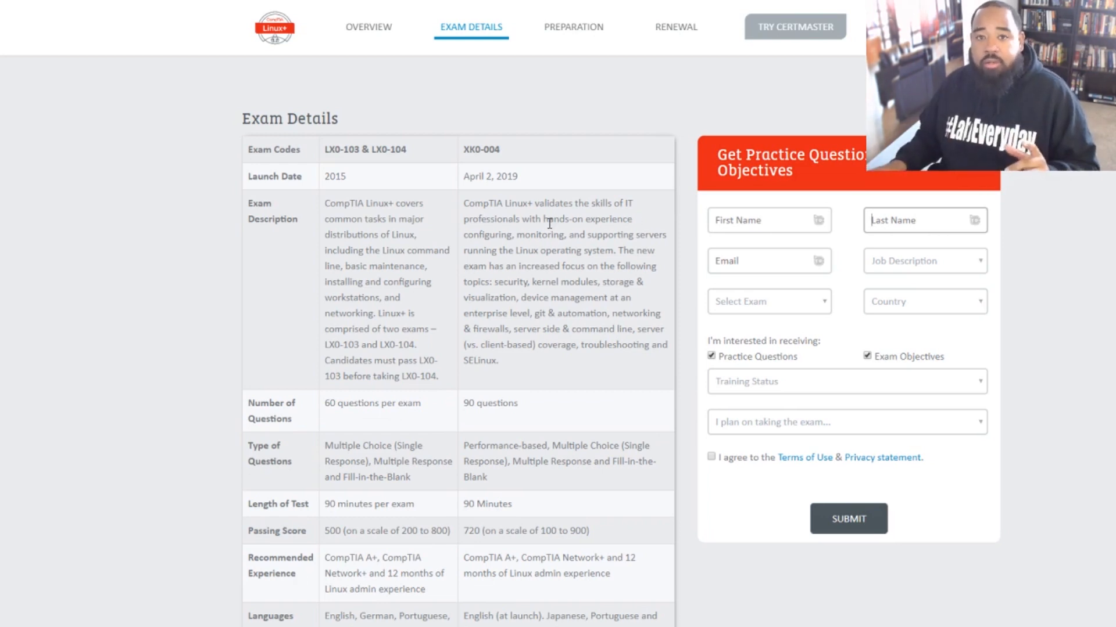
{"action": "mouse_move", "coordinate": [513, 240]}
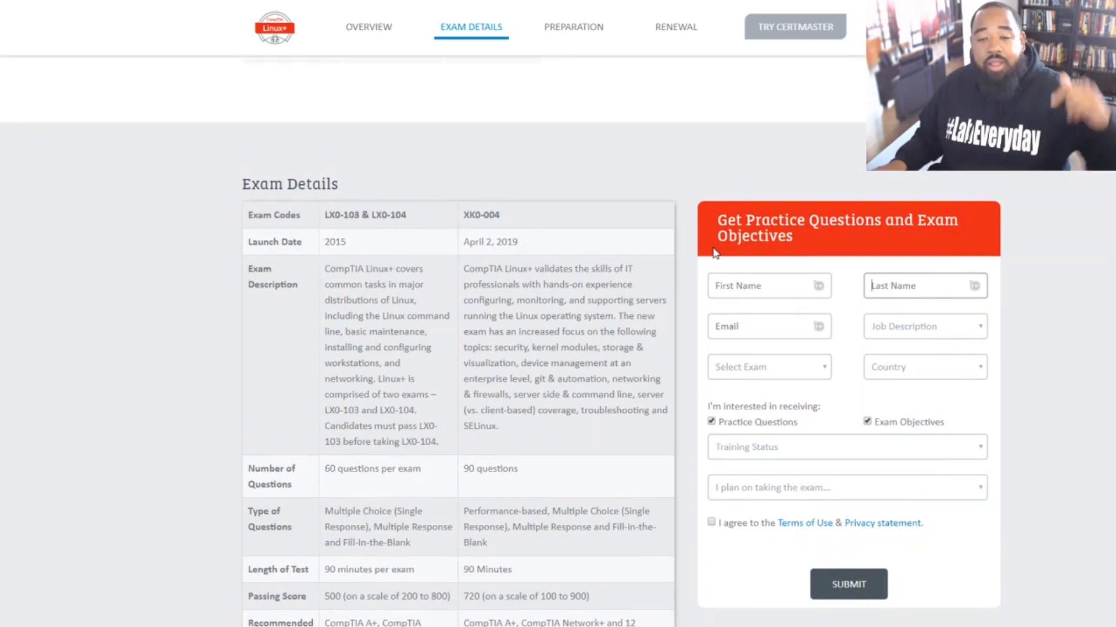
{"action": "mouse_move", "coordinate": [740, 266]}
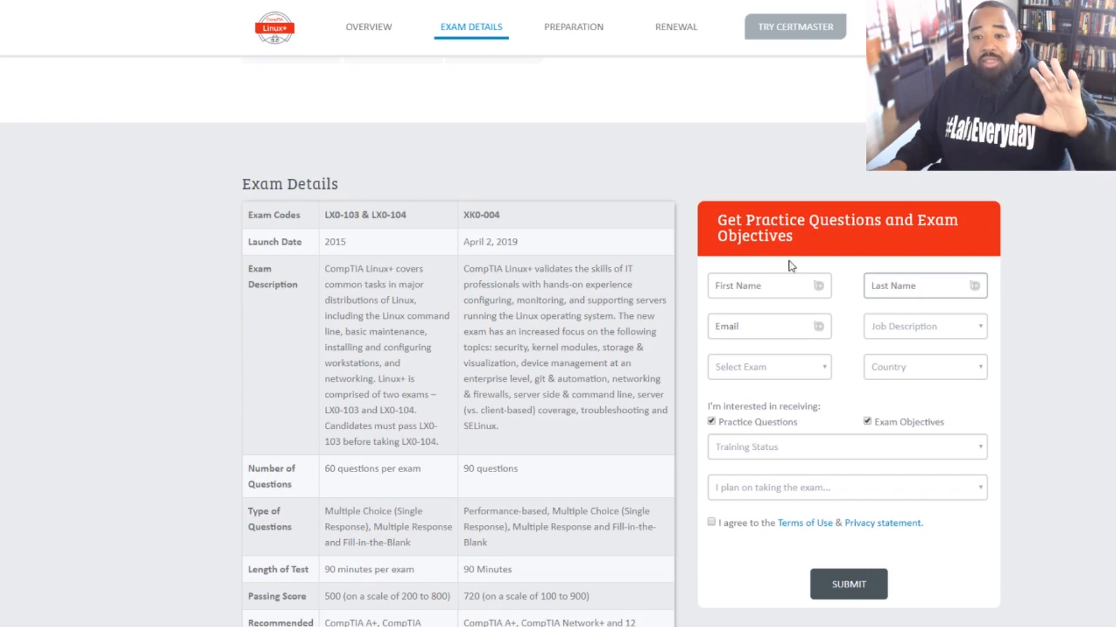
Step: Follow the Get Practice Questions link to the Linux+ XK0-004 practice questions page
{"action": "left_click", "coordinate": [768, 286]}
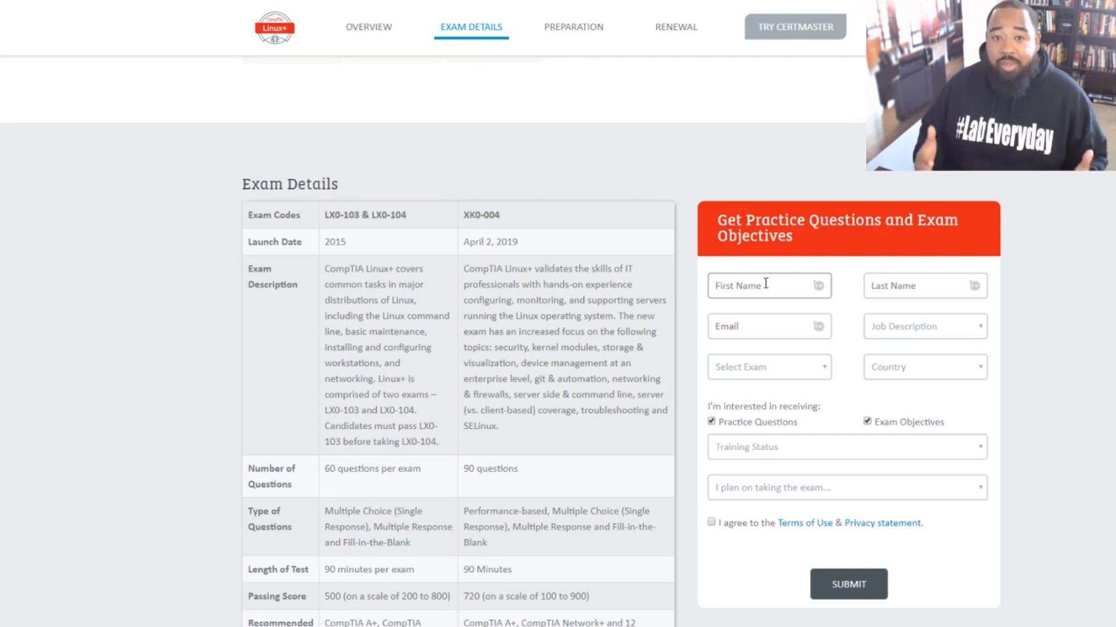
{"action": "mouse_move", "coordinate": [842, 461]}
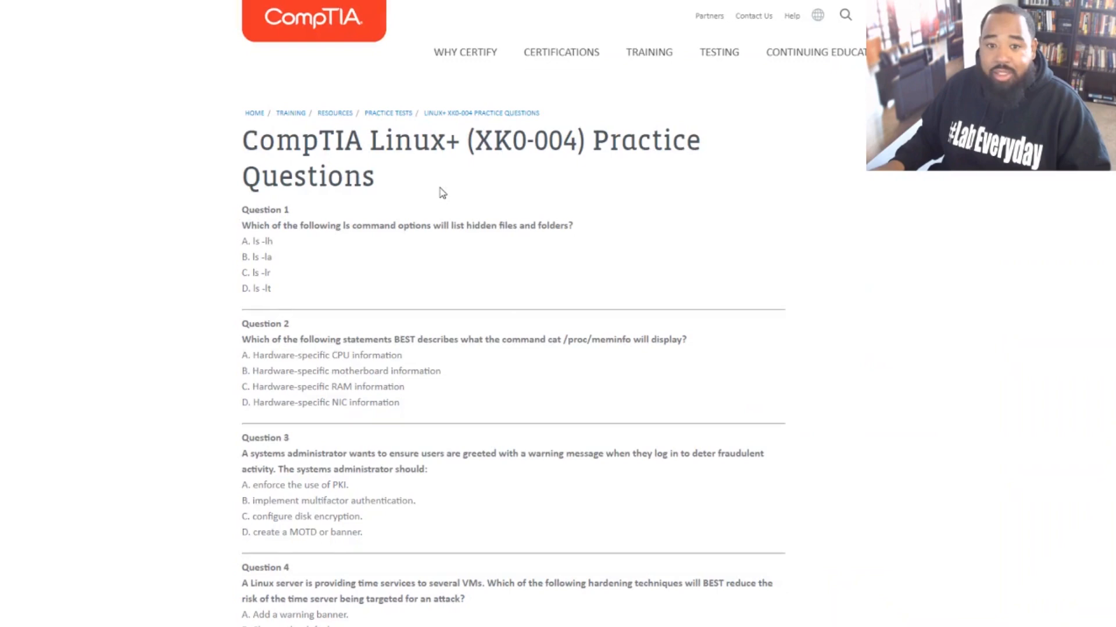
Step: Scroll to the exam objectives download link for comptia-linux-xk0-004-exam-objectives.pdf
{"action": "scroll", "scroll_direction": "down", "scroll_amount": 3}
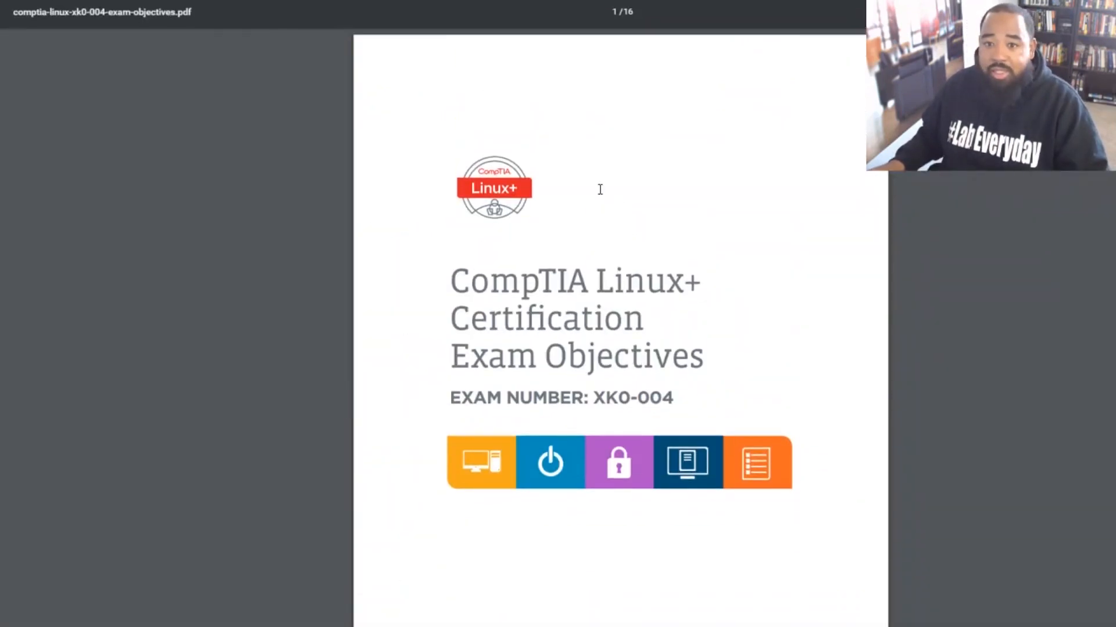
Step: Scroll the PDF past Test Details and domain weightings to 1.0 Hardware and System Configuration
{"action": "scroll", "scroll_direction": "down", "scroll_amount": 3}
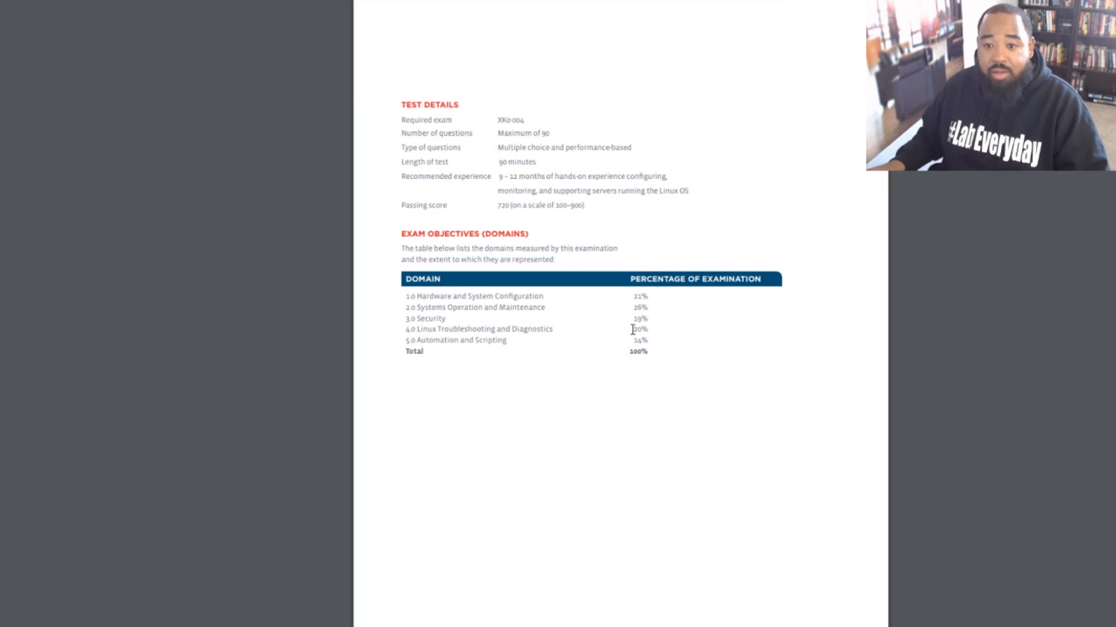
{"action": "mouse_move", "coordinate": [683, 325]}
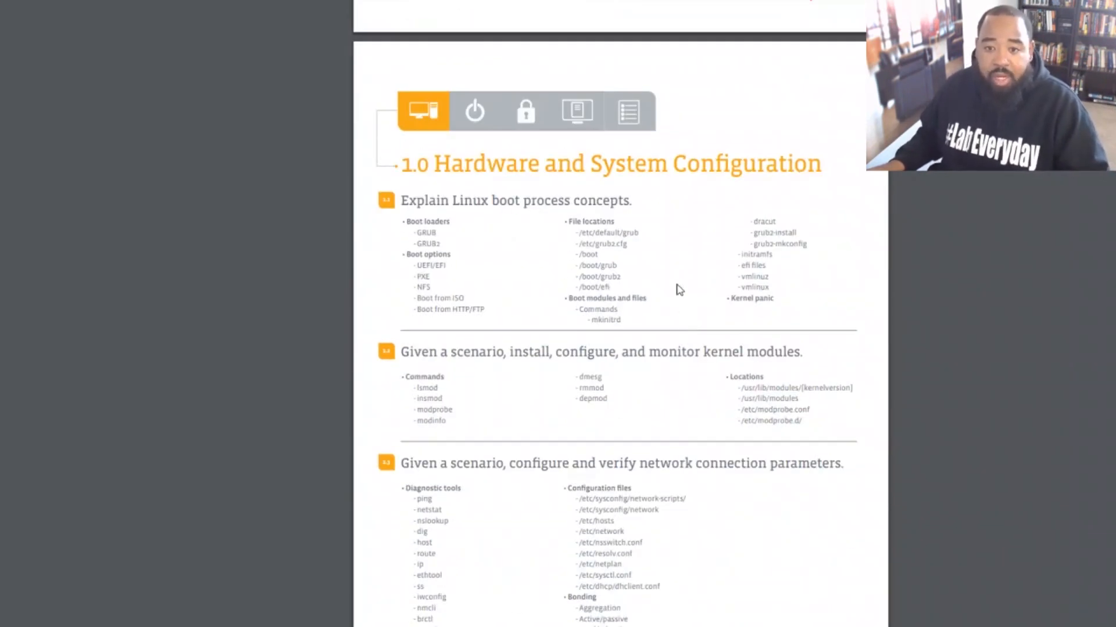
{"action": "mouse_move", "coordinate": [693, 225]}
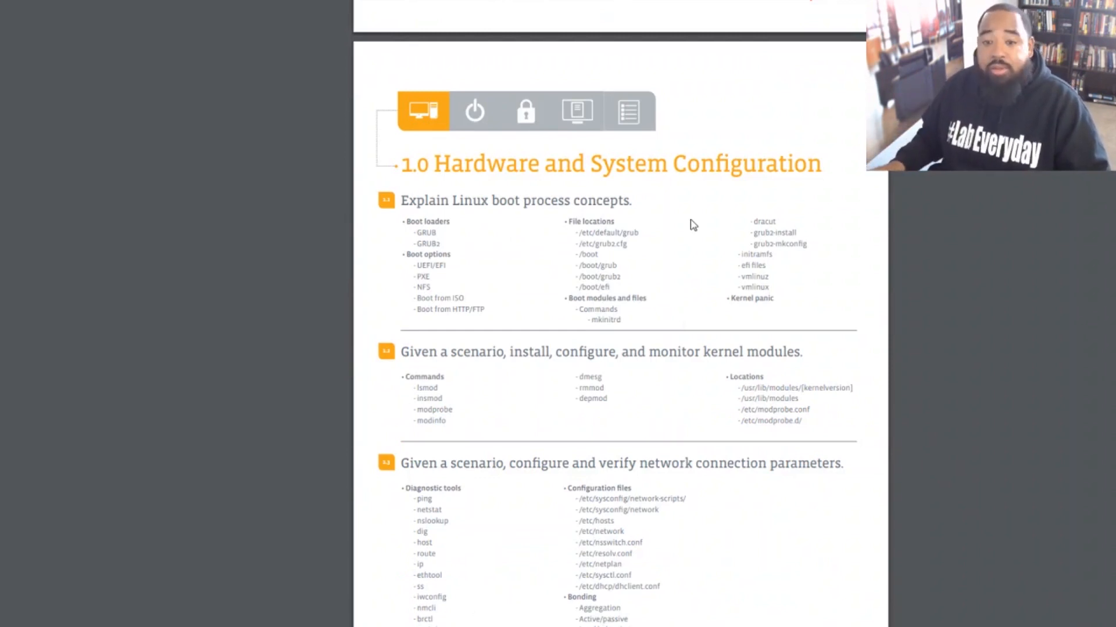
{"action": "scroll", "scroll_direction": "down", "scroll_amount": 3}
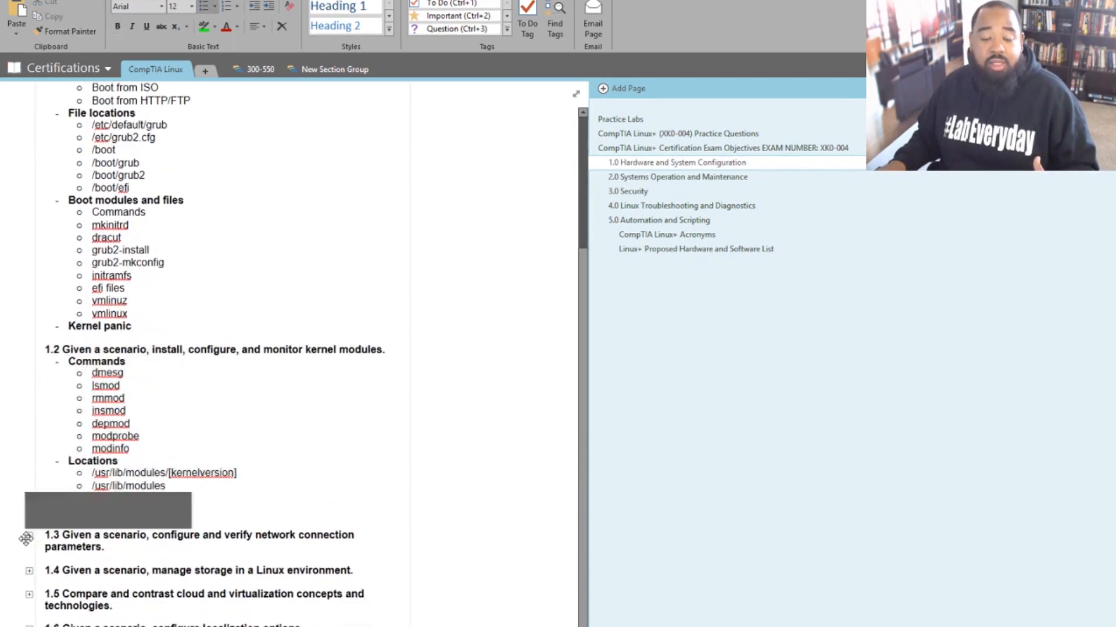
Step: Scroll the OneNote CompTIA Linux page through the 1.0 Hardware and System Configuration objectives
{"action": "scroll", "scroll_direction": "down", "scroll_amount": 3}
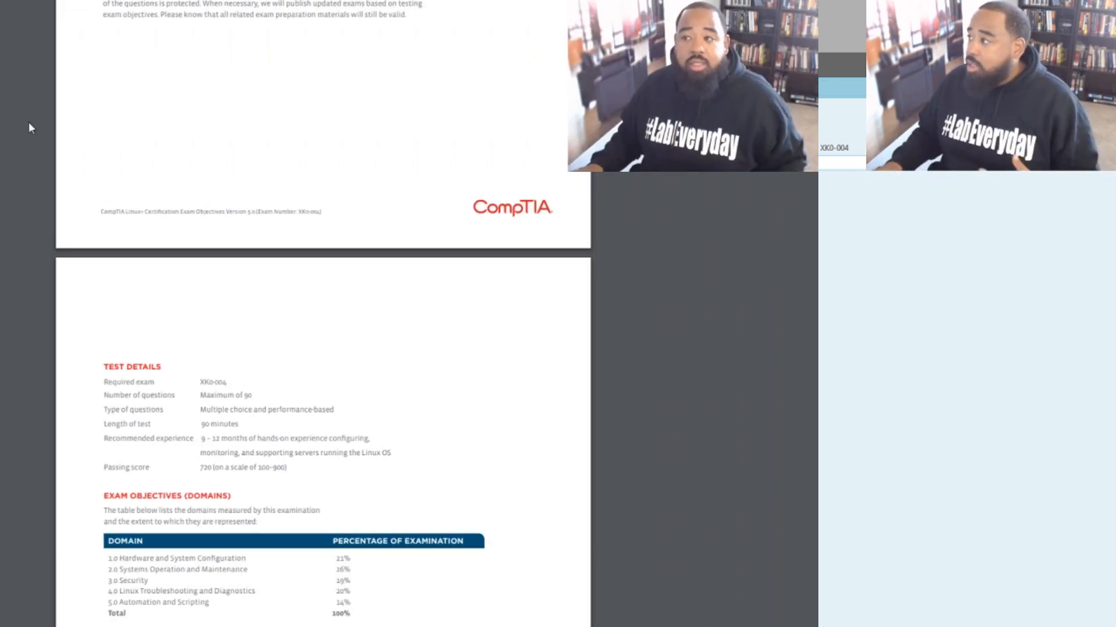
{"action": "scroll", "scroll_direction": "down", "scroll_amount": 3}
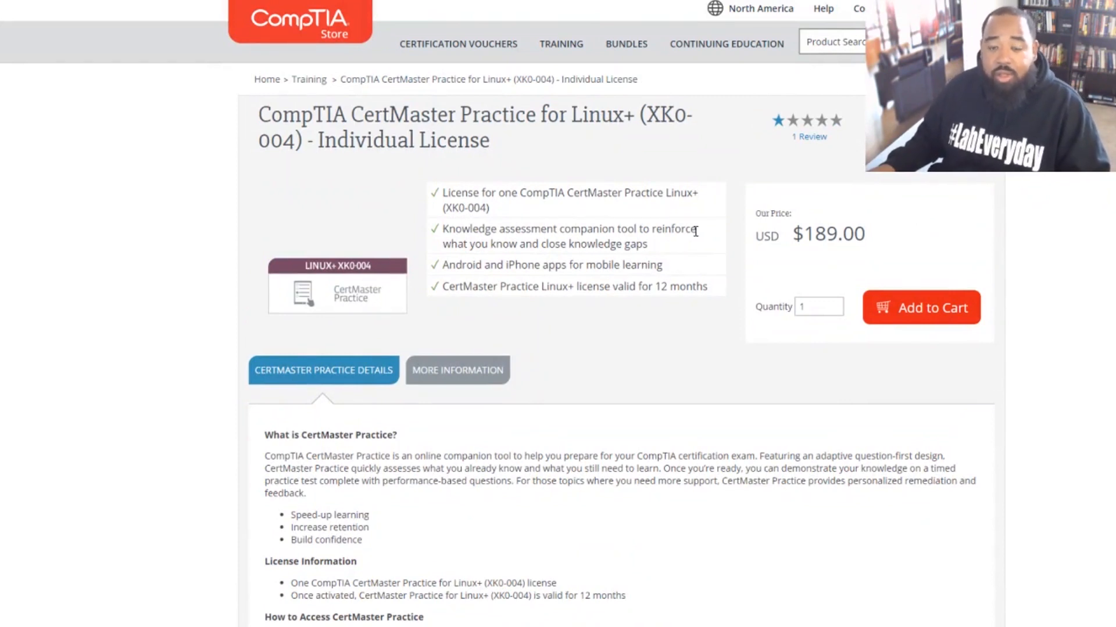
{"action": "mouse_move", "coordinate": [709, 240]}
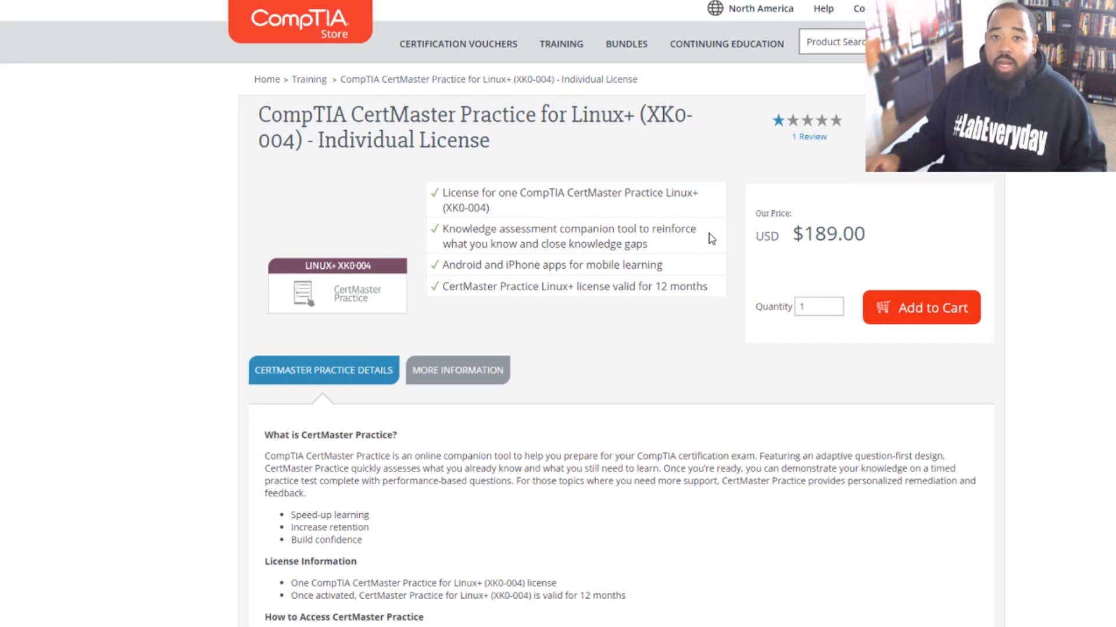
{"action": "mouse_move", "coordinate": [712, 216]}
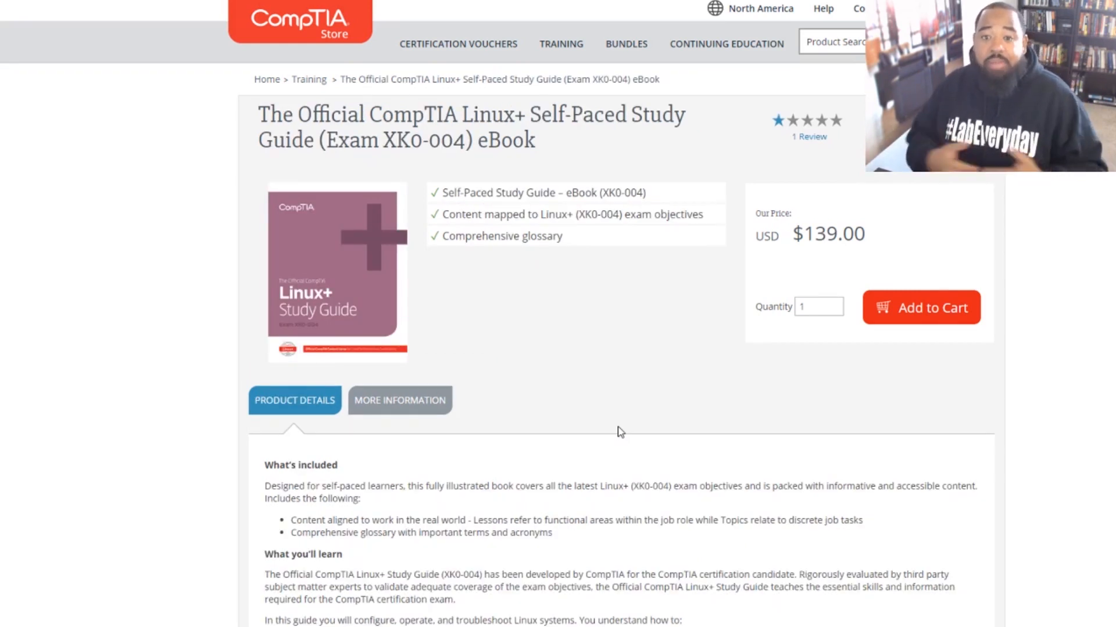
{"action": "mouse_move", "coordinate": [672, 370]}
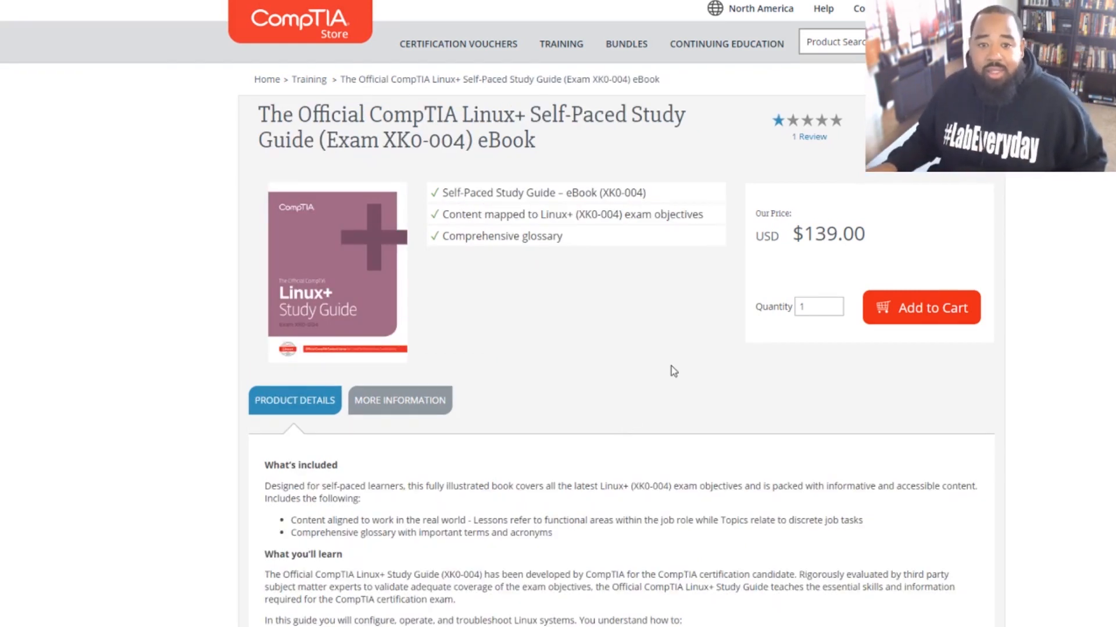
{"action": "mouse_move", "coordinate": [688, 356]}
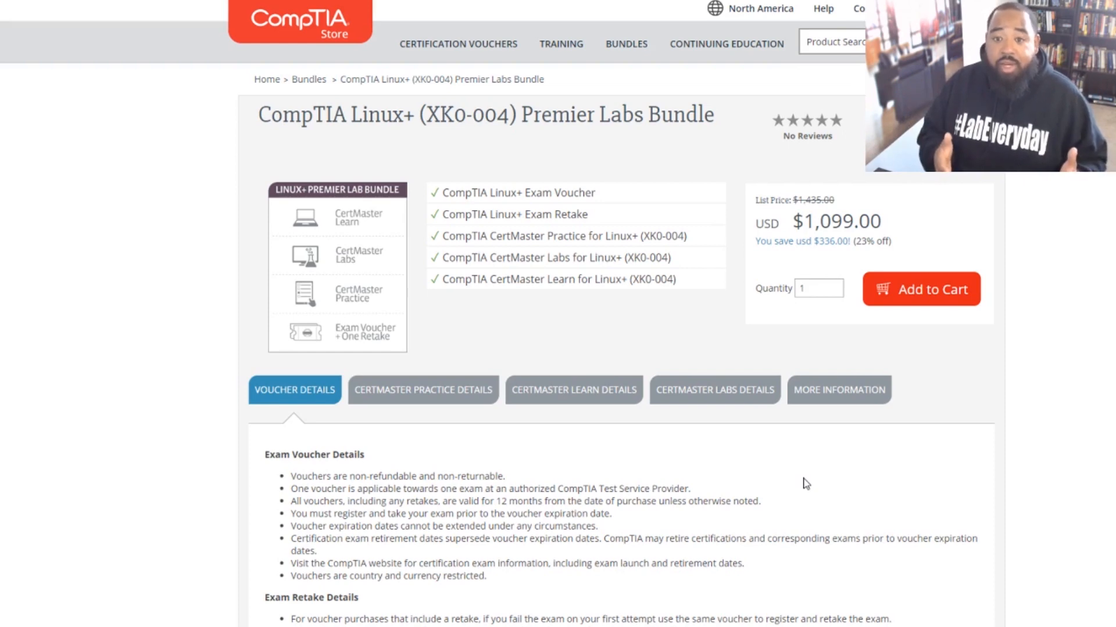
Step: Scroll the $1,099 Linux+ XK0-004 Premier Labs Bundle page to its voucher details and reviews
{"action": "scroll", "scroll_direction": "down", "scroll_amount": 3}
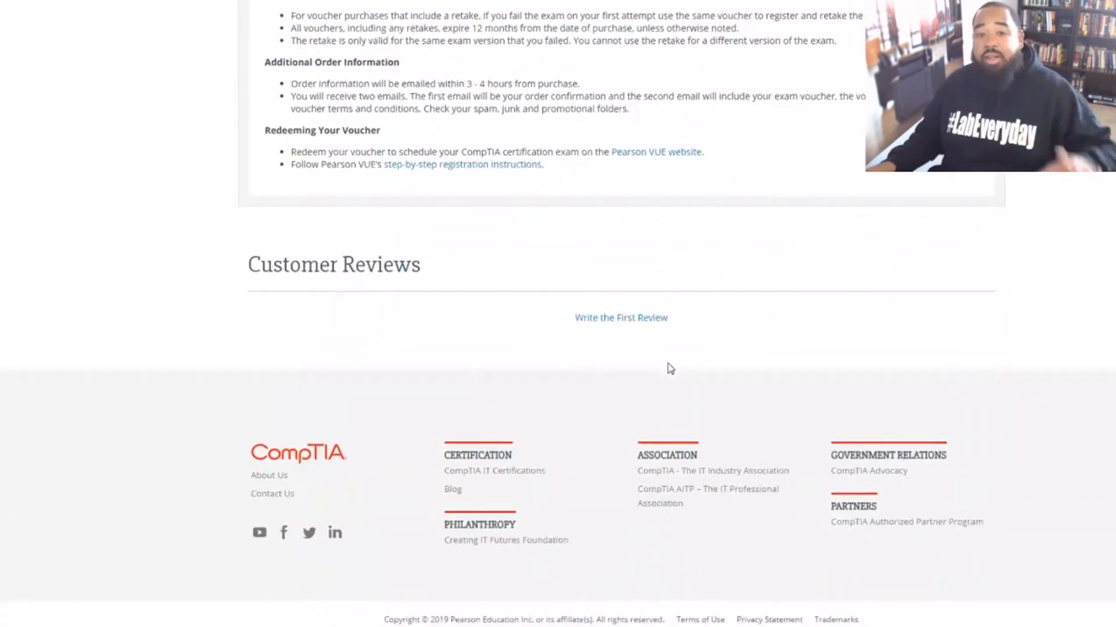